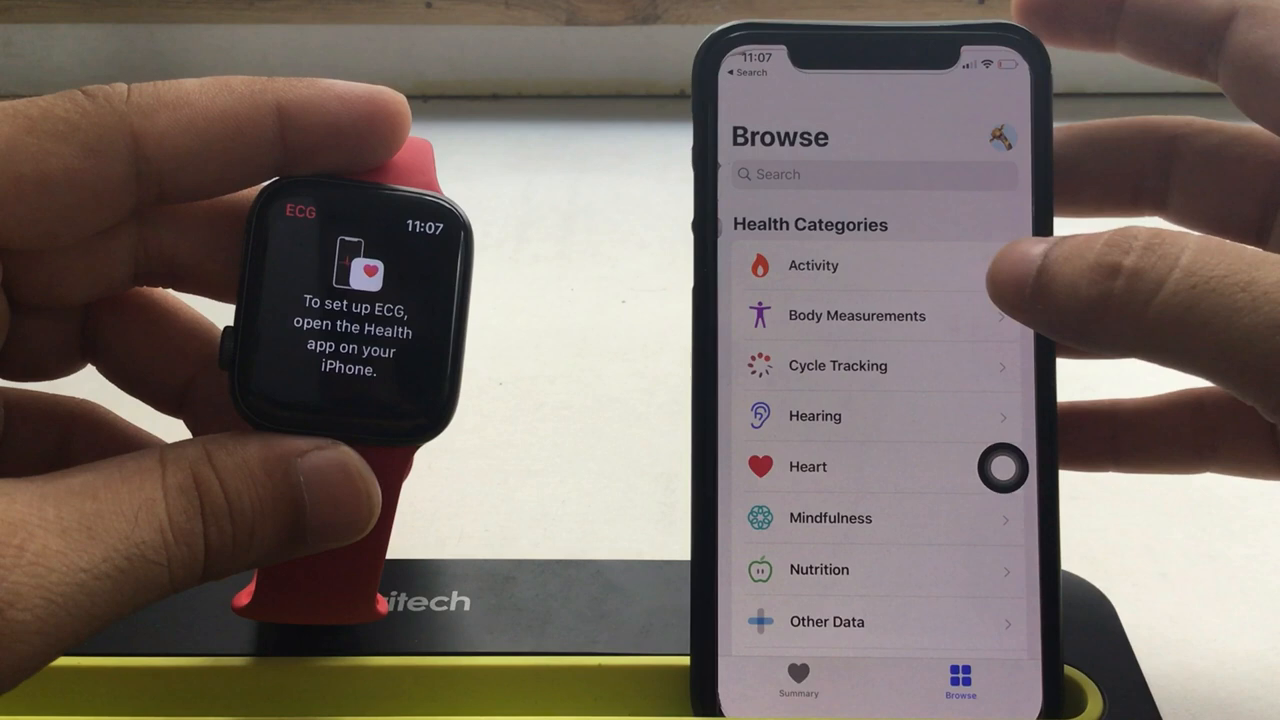
Step: Search for 'ecg' and go to the Electrocardiograms (ECG) category page
text(ecg)
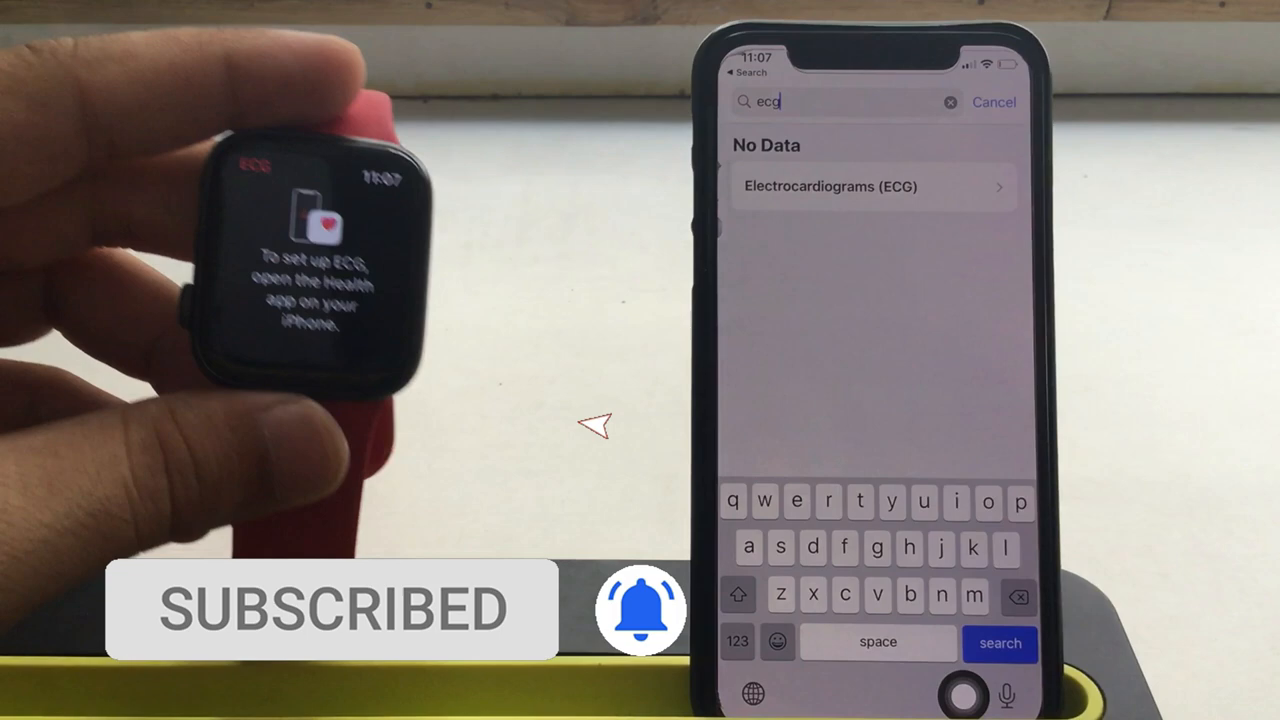
click(876, 186)
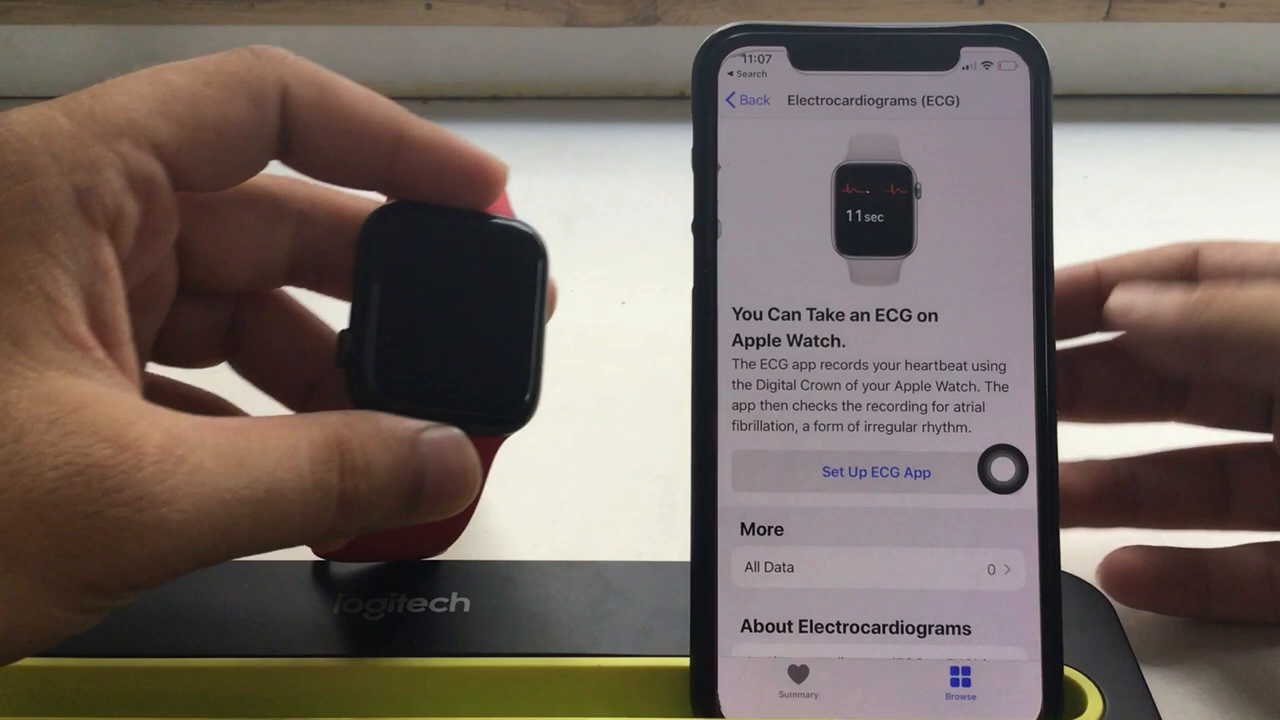
click(876, 472)
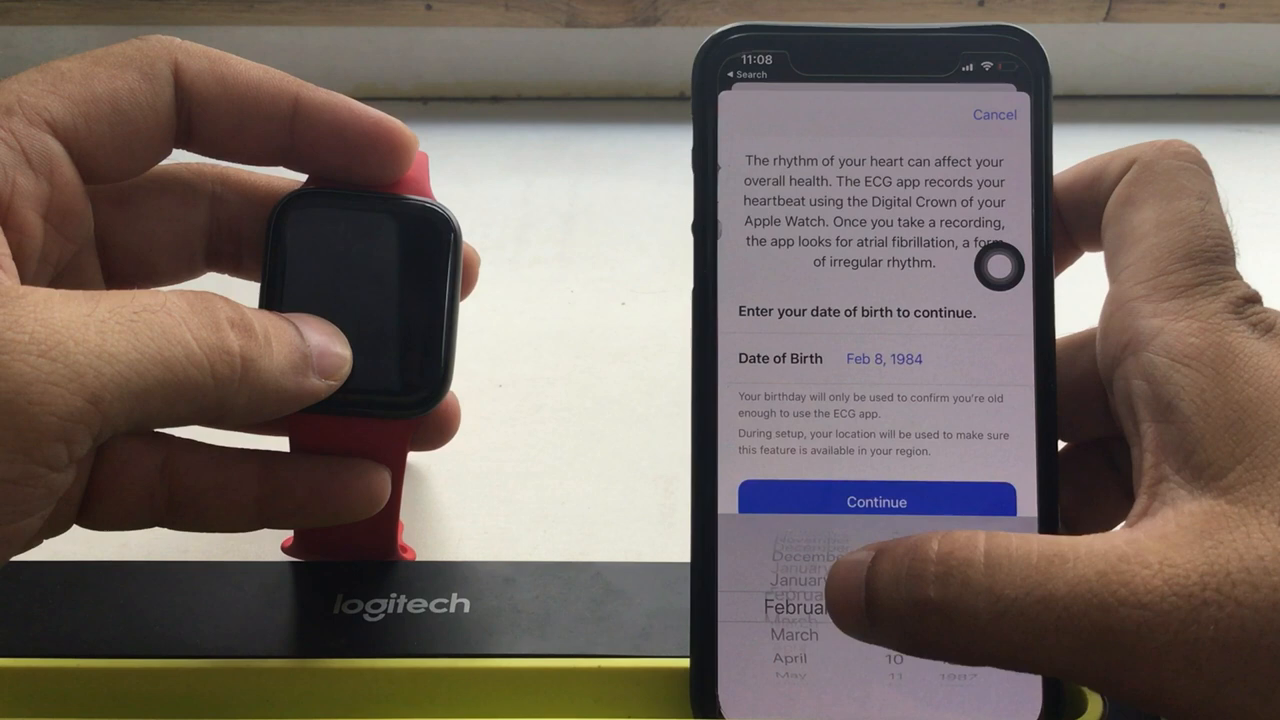
scroll(down, 3)
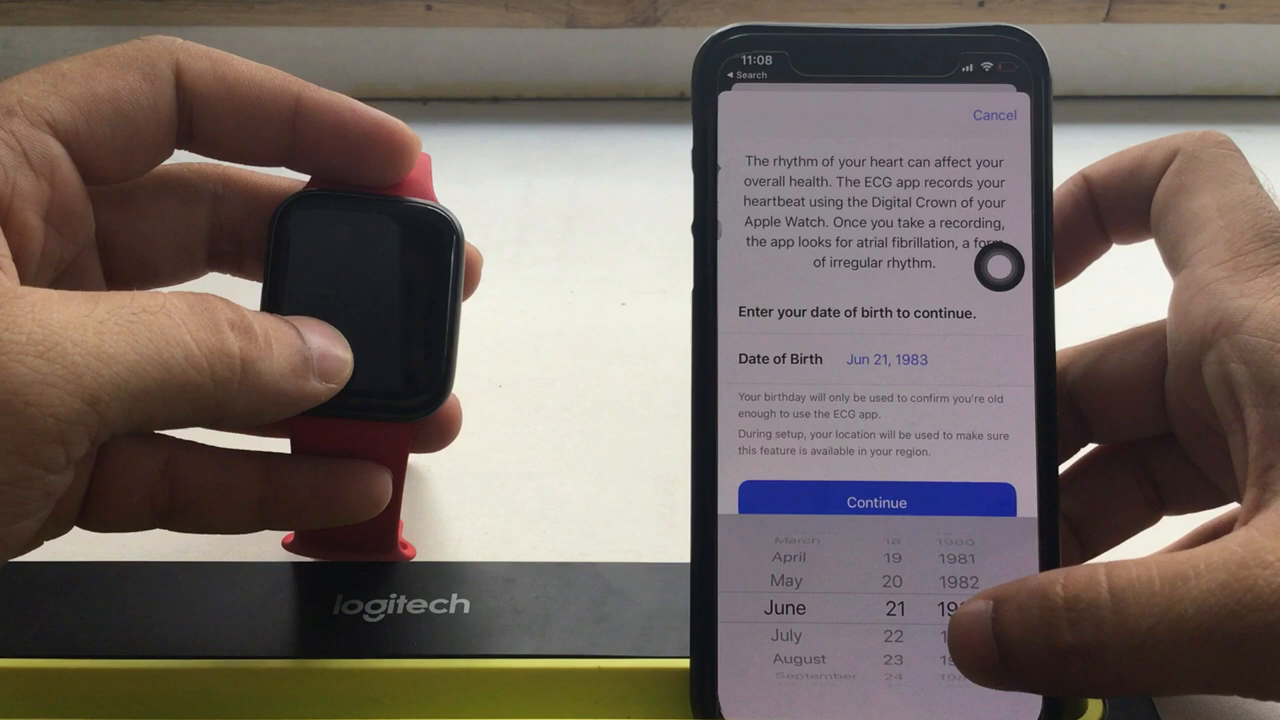
click(876, 502)
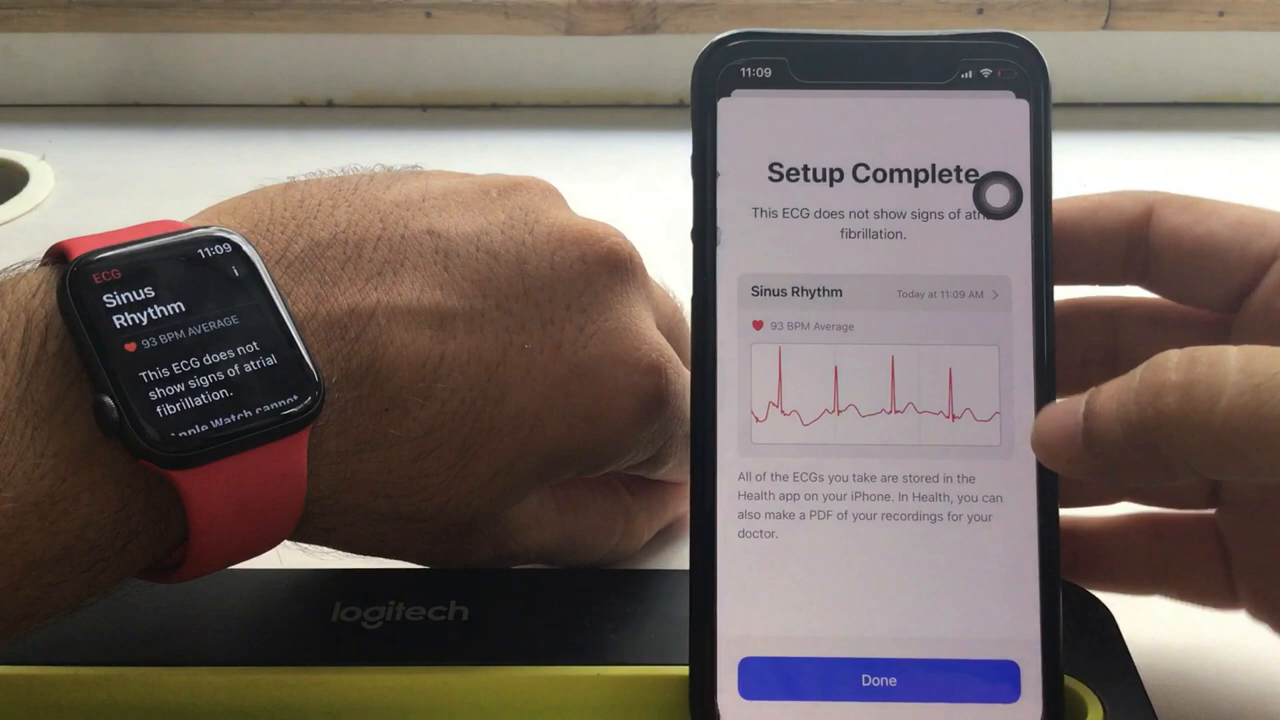
click(878, 680)
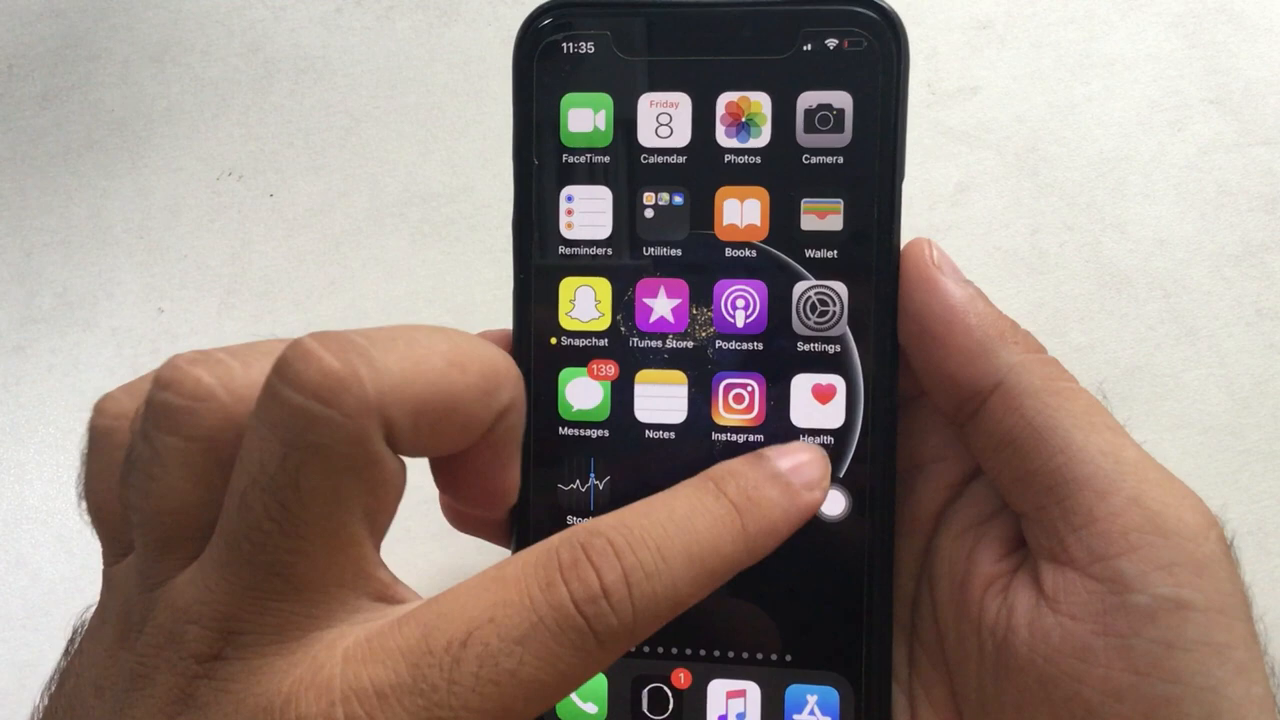
Step: Launch Health and view the Sinus Rhythm ECG detail: 93 BPM average, no atrial fibrillation
click(818, 392)
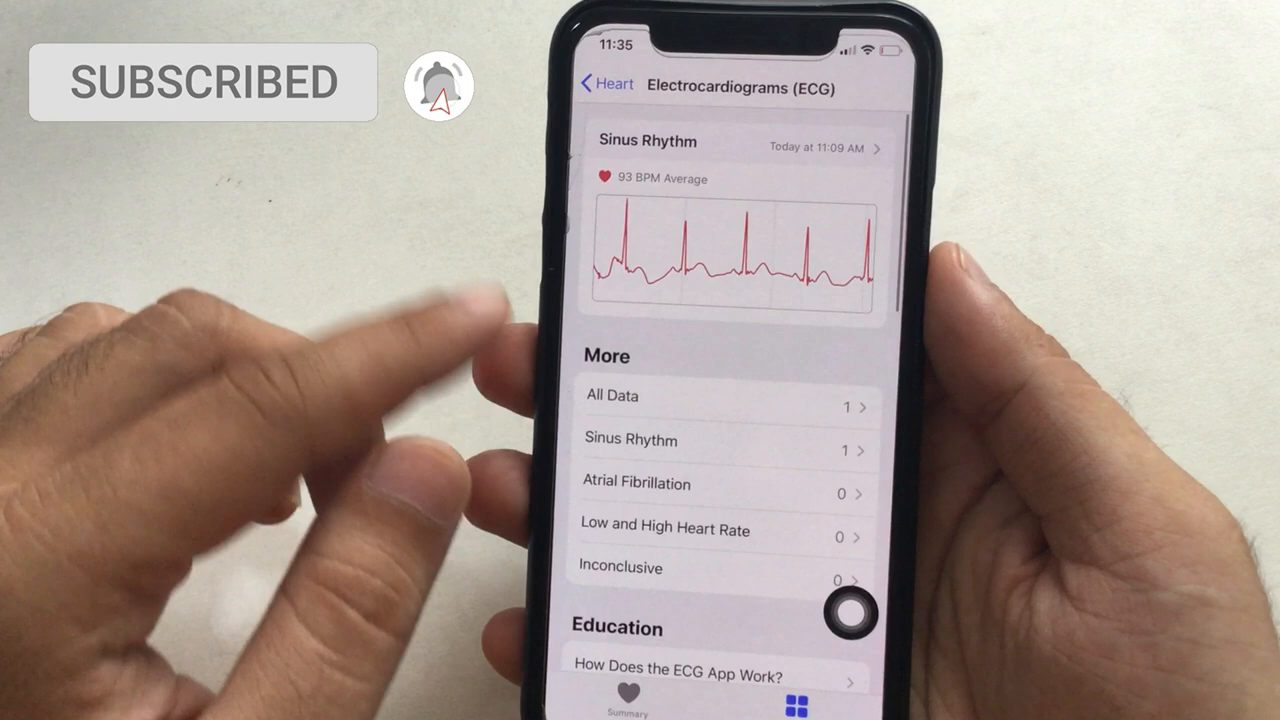
click(730, 150)
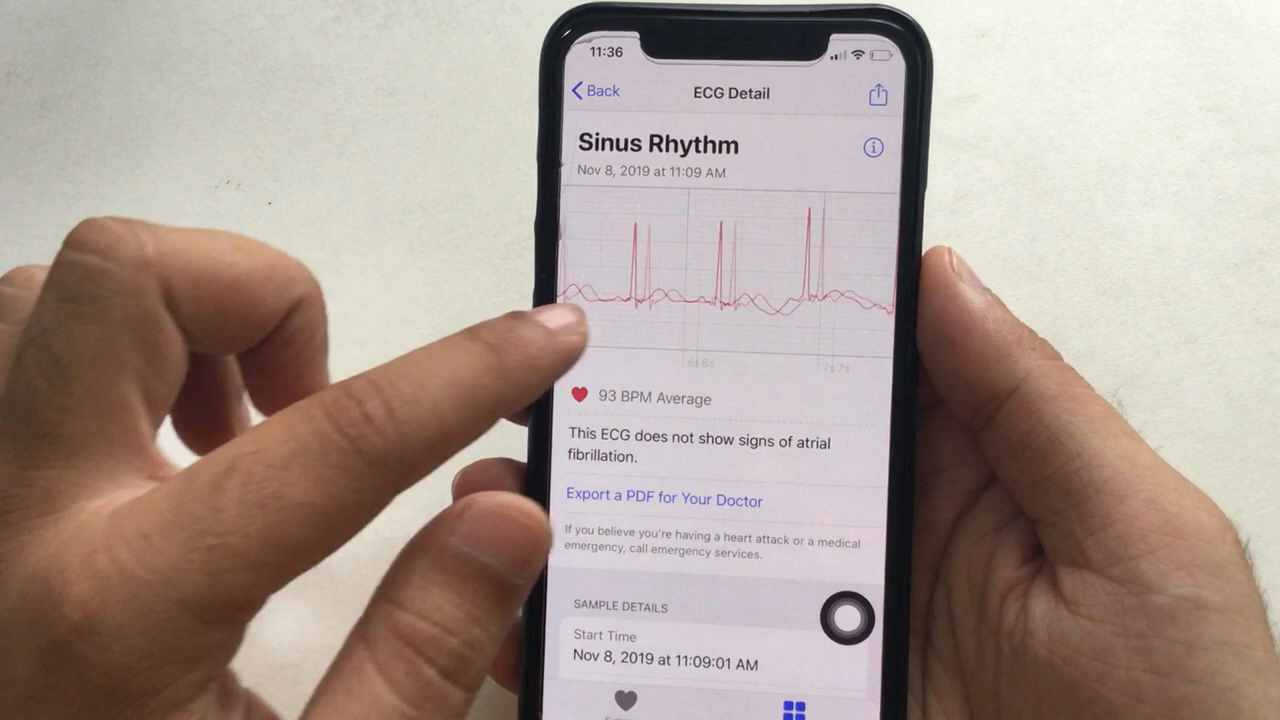